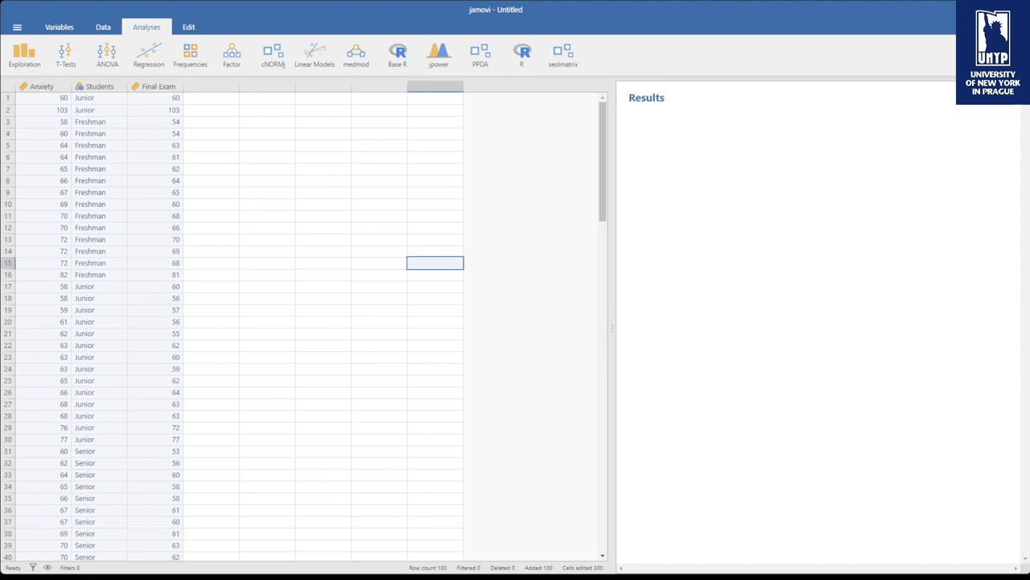
# Step: Start a Correlation Matrix from Regression with Anxiety and Final Exam as the variables
pyautogui.click(158, 87)
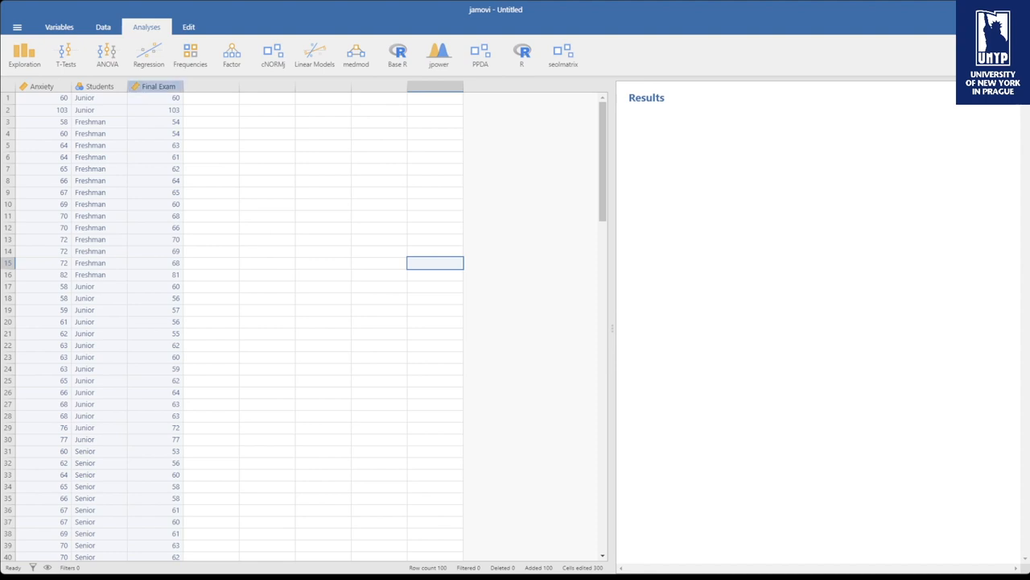
pyautogui.click(106, 54)
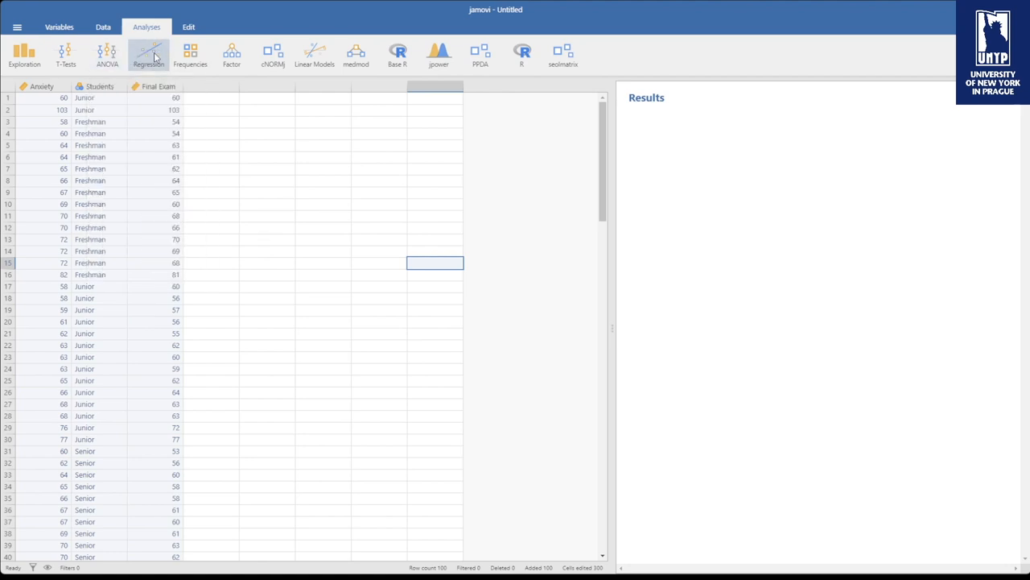
pyautogui.click(148, 54)
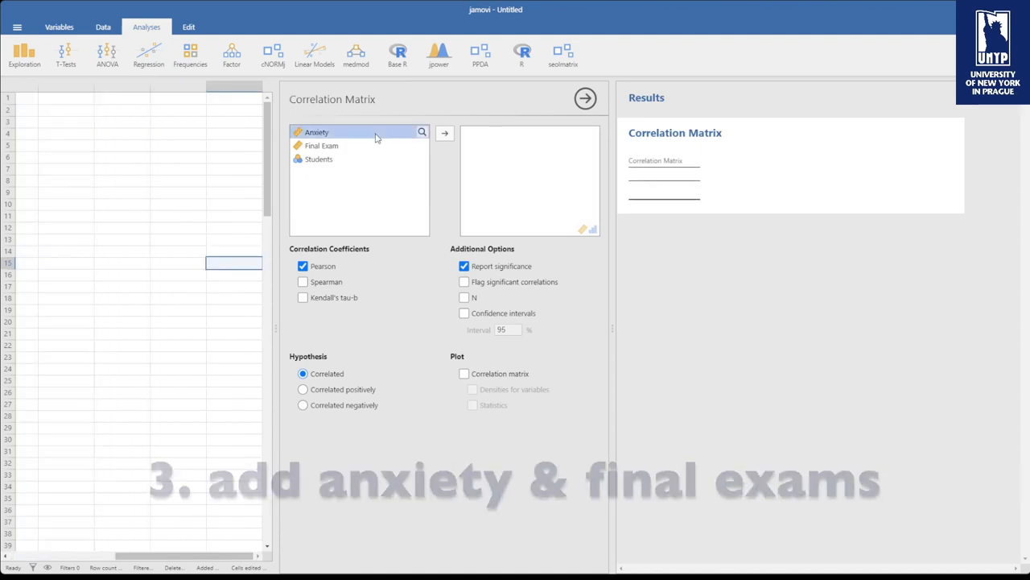
pyautogui.click(322, 145)
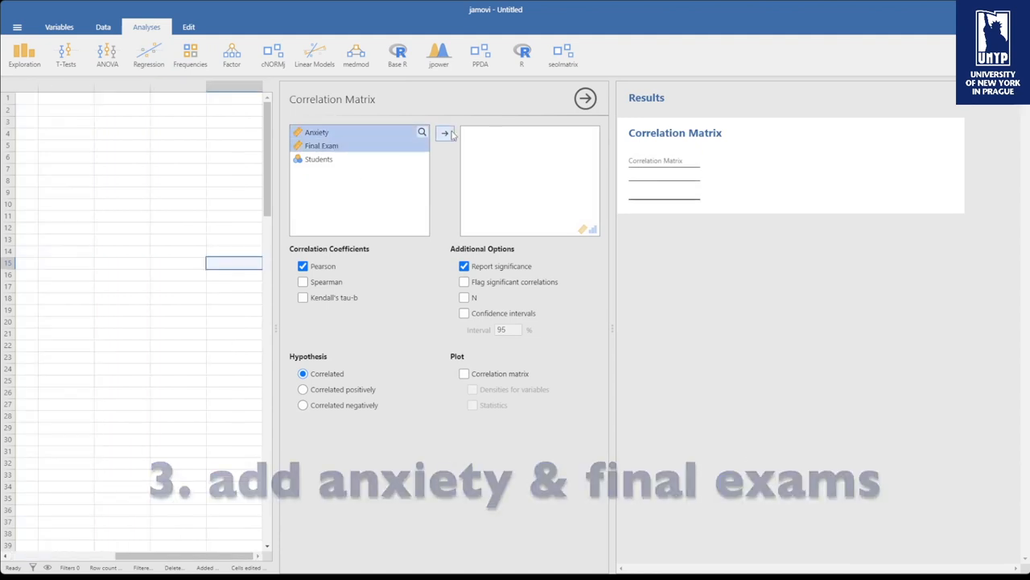
pyautogui.click(445, 132)
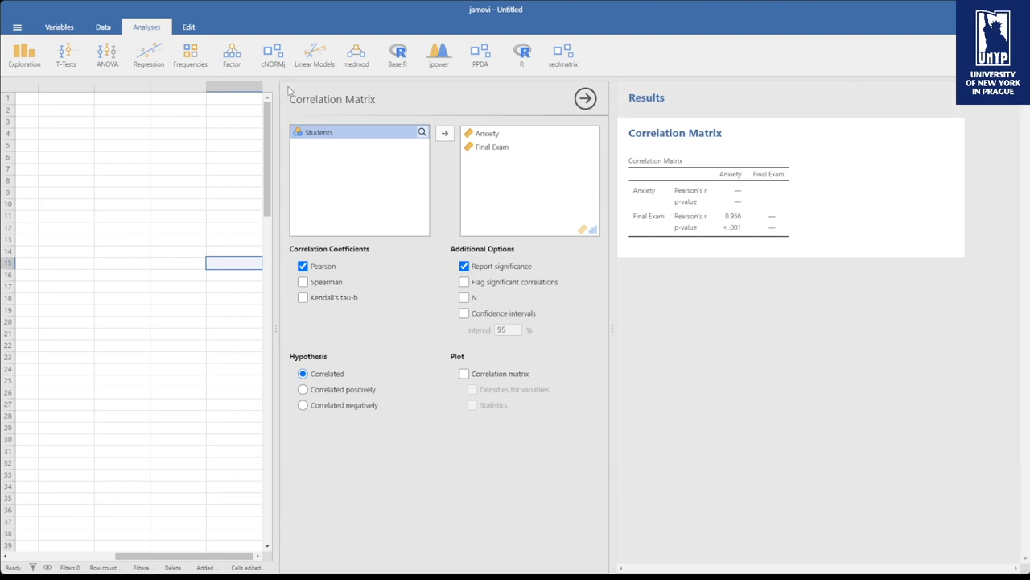
# Step: Start an ANCOVA with Final Exam as dependent variable and Students as the fixed factor
pyautogui.click(106, 55)
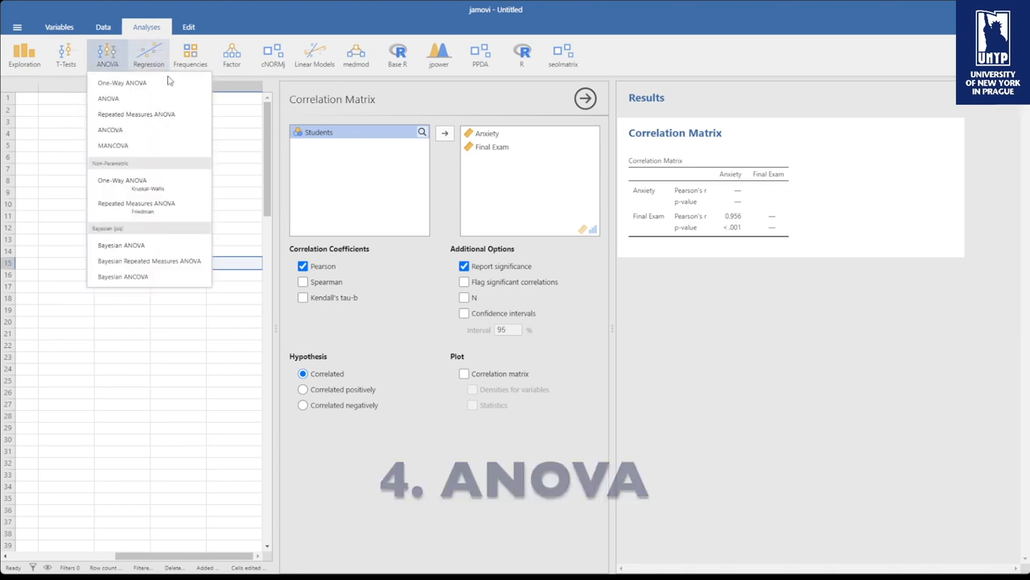
pyautogui.click(109, 129)
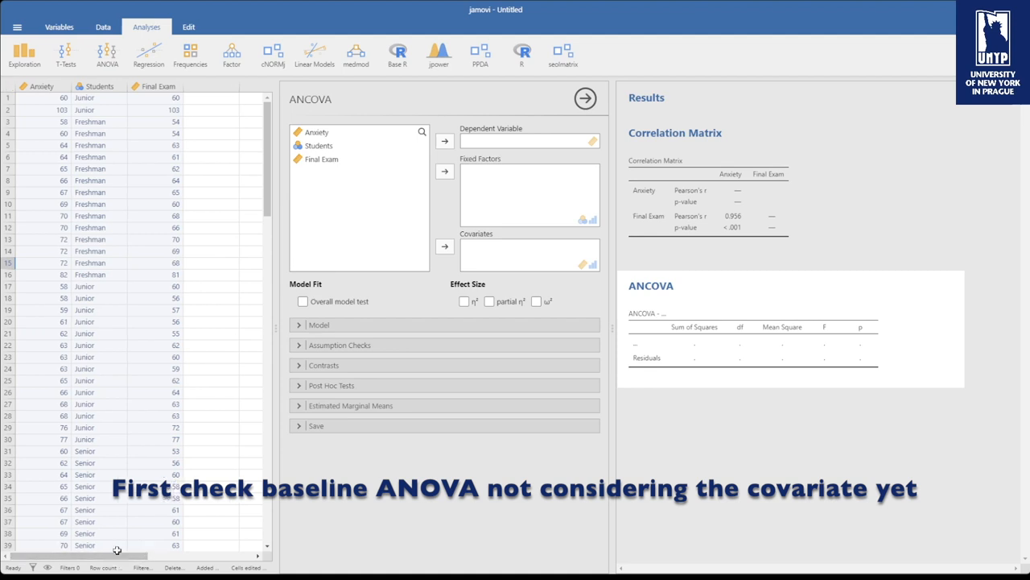
pyautogui.moveTo(268, 345)
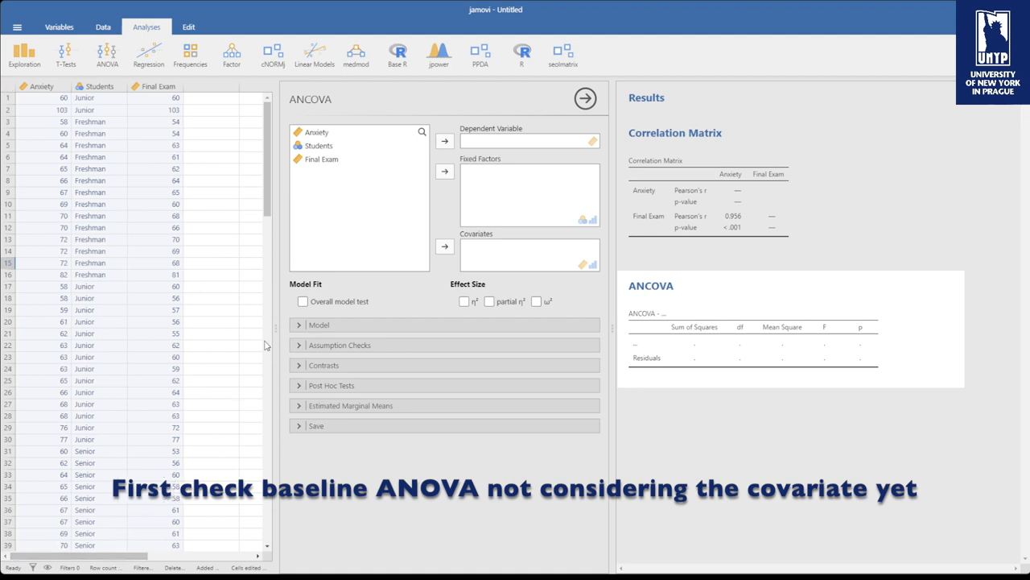
pyautogui.click(319, 145)
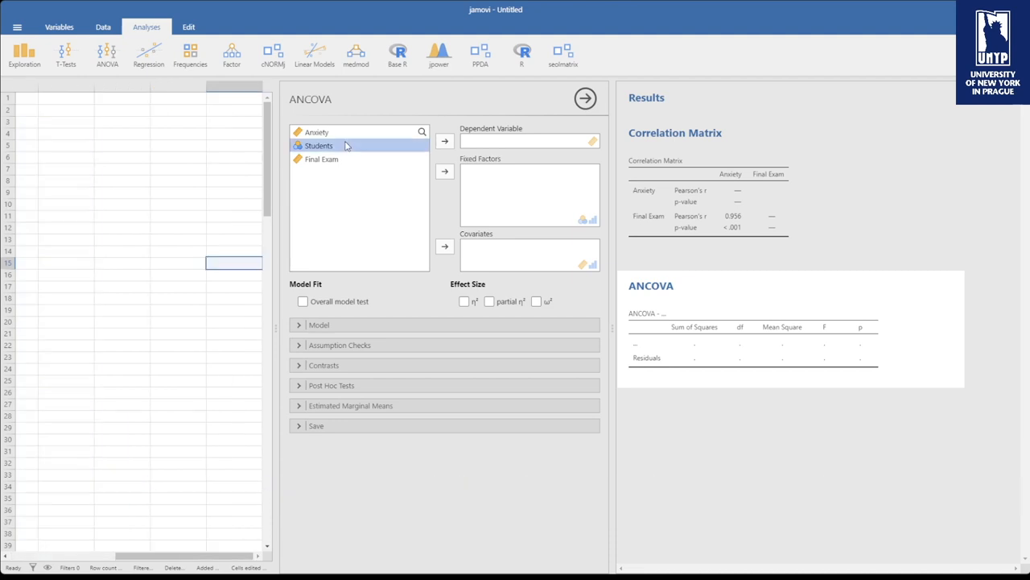
pyautogui.click(445, 171)
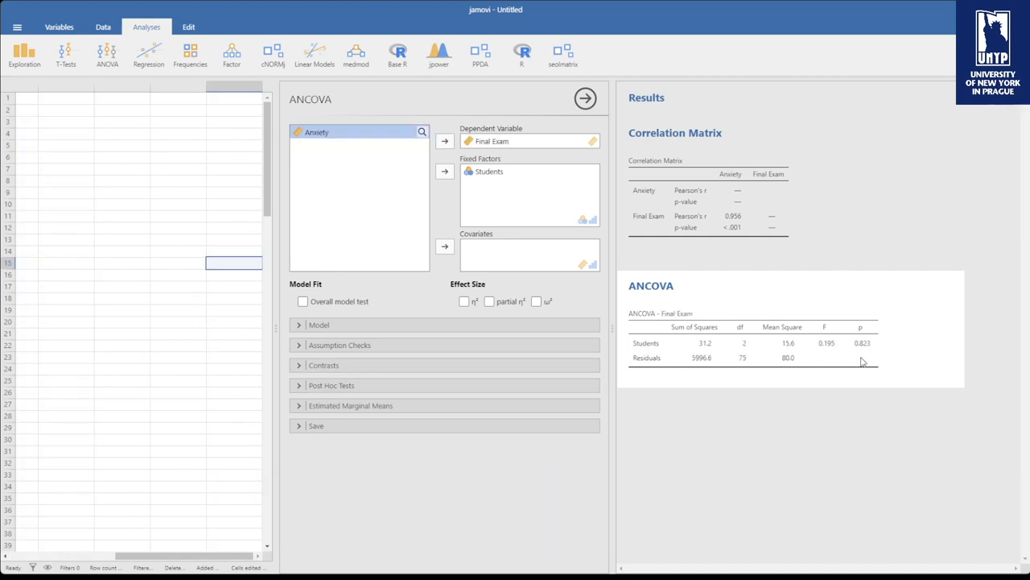
# Step: Add eta-squared effect size plus homogeneity and normality assumption checks
pyautogui.click(464, 301)
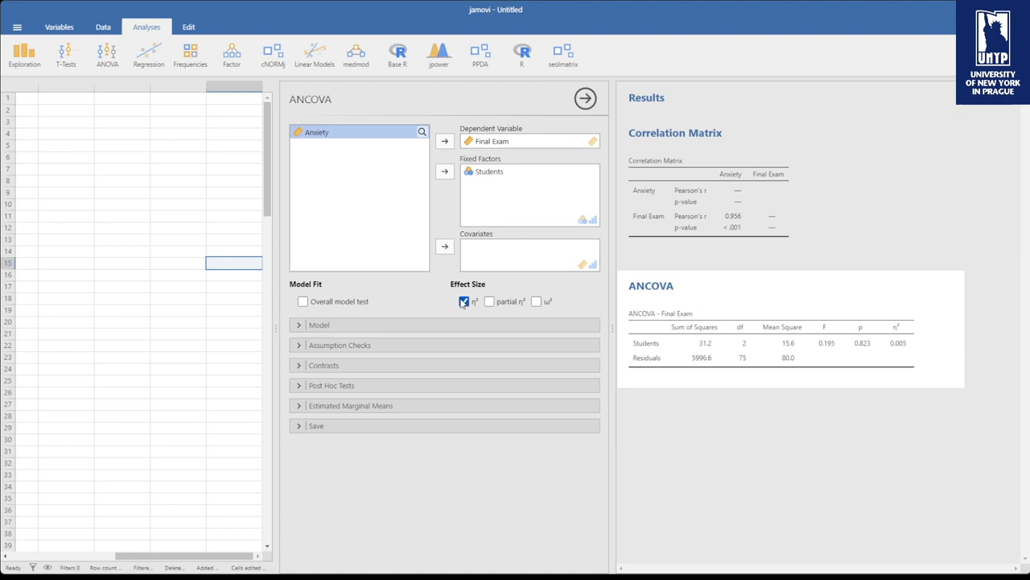
pyautogui.click(338, 345)
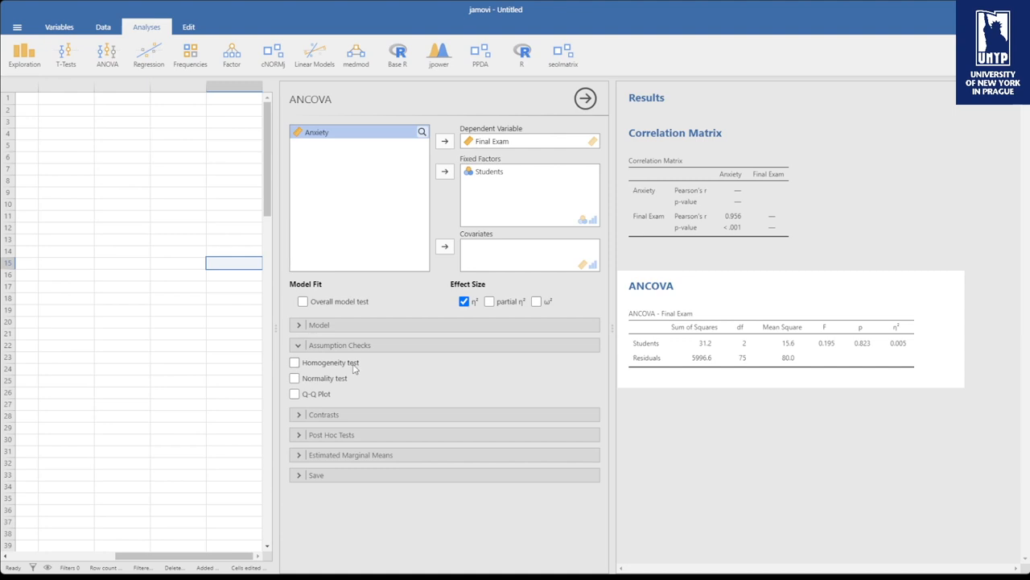
pyautogui.click(295, 362)
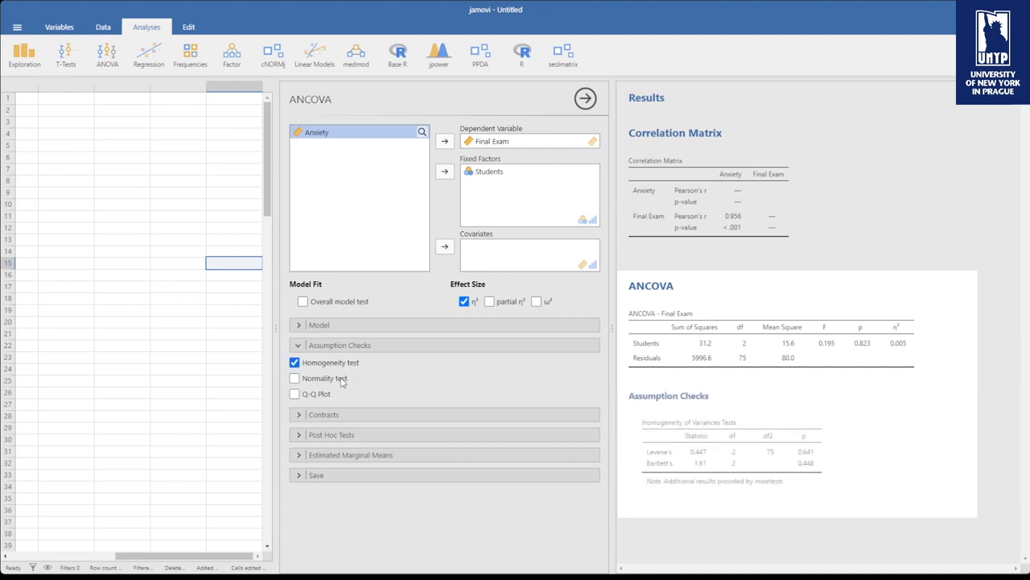
pyautogui.click(294, 378)
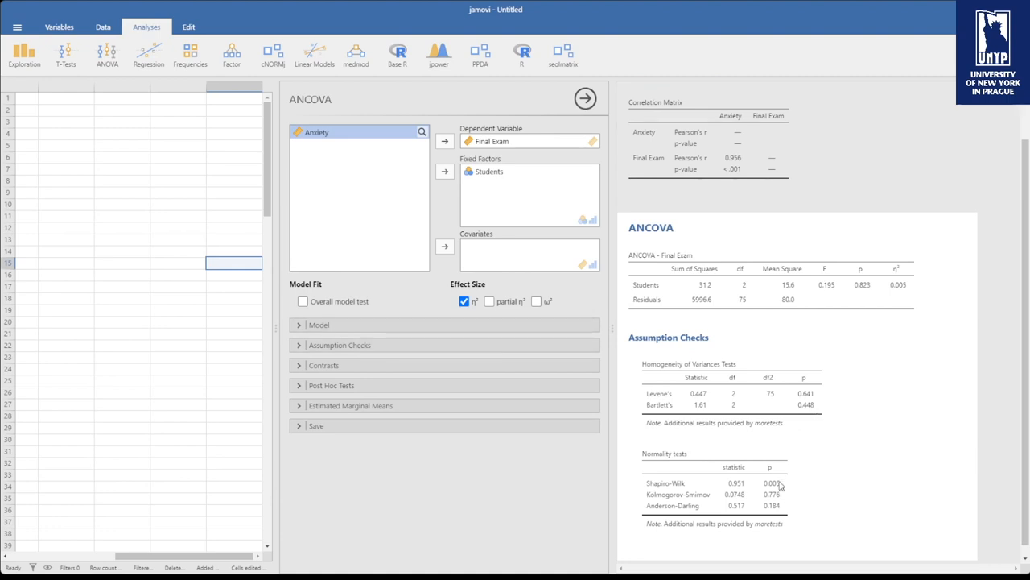
pyautogui.moveTo(779, 487)
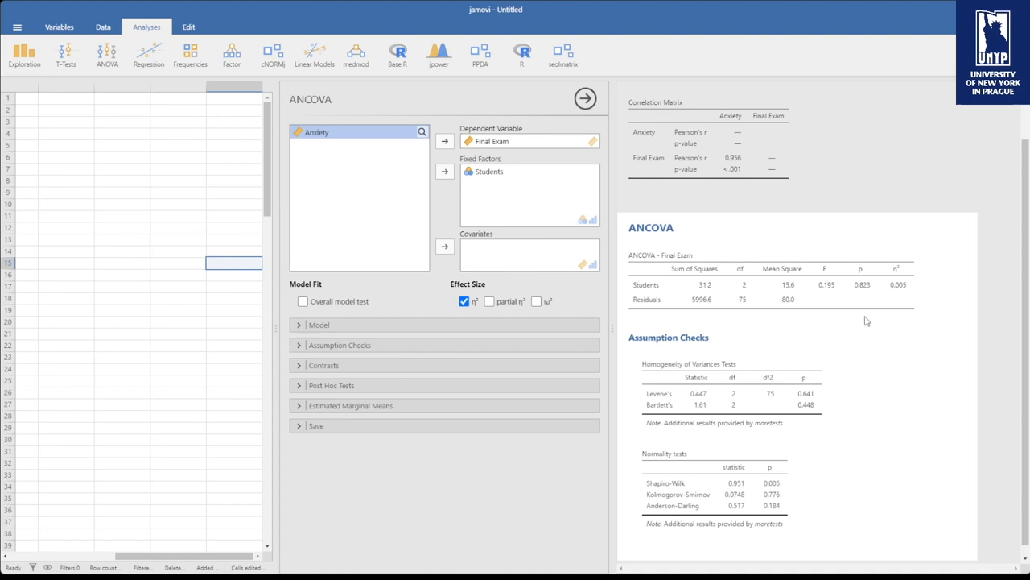
pyautogui.moveTo(776, 380)
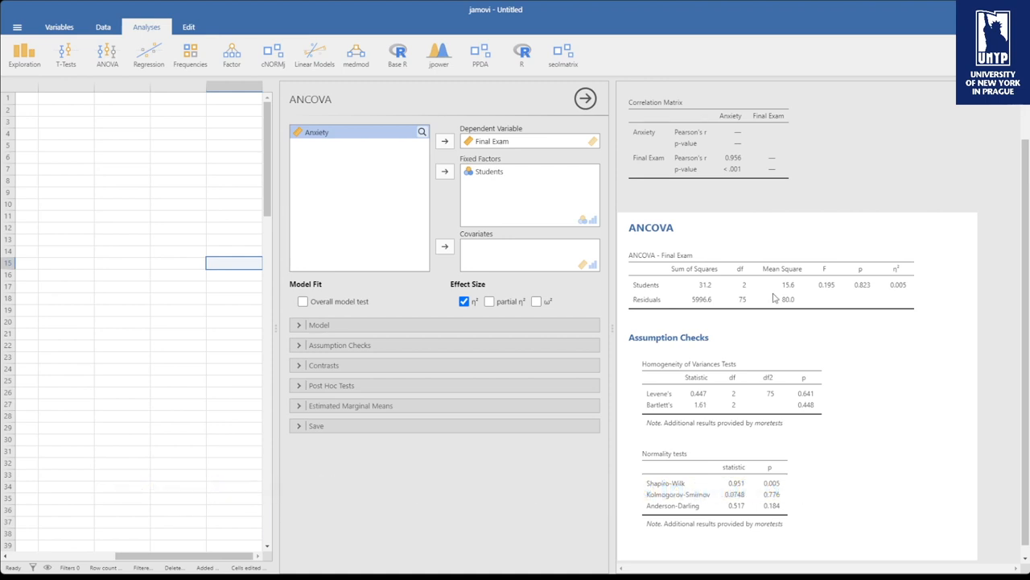
pyautogui.moveTo(657, 302)
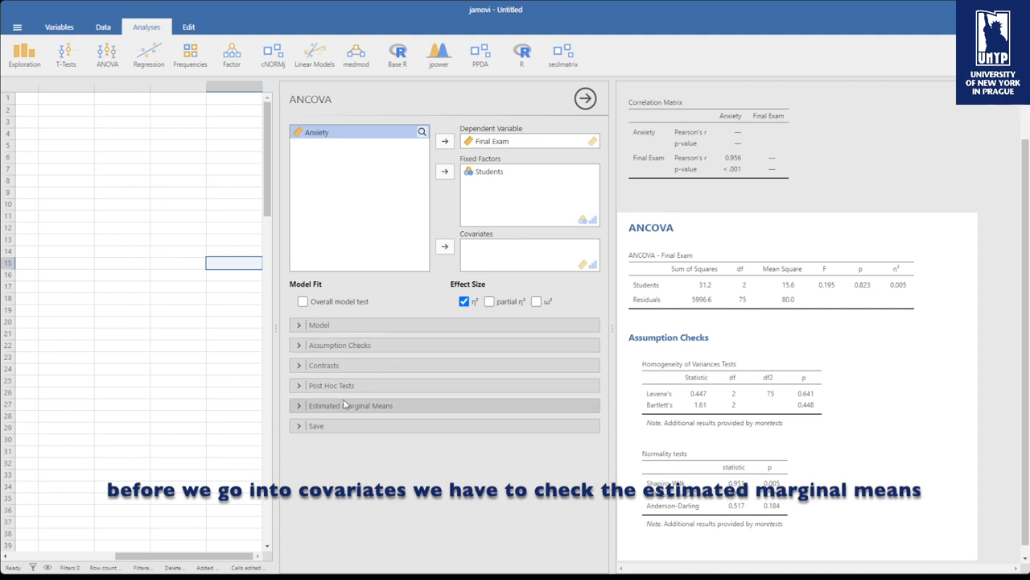
# Step: Show the estimated marginal means table for Students (freshman, junior, senior) with confidence intervals
pyautogui.click(351, 406)
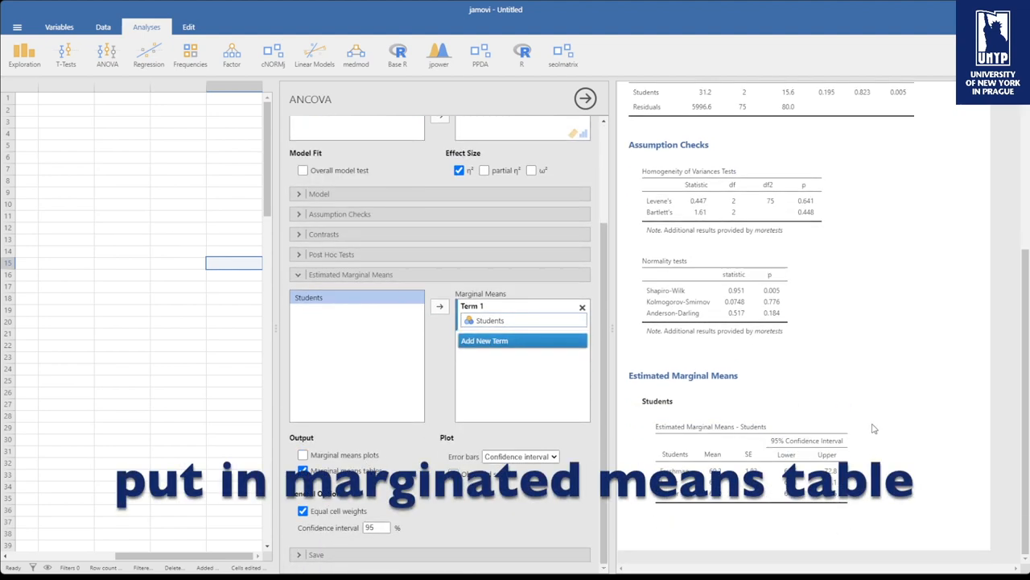
pyautogui.click(303, 470)
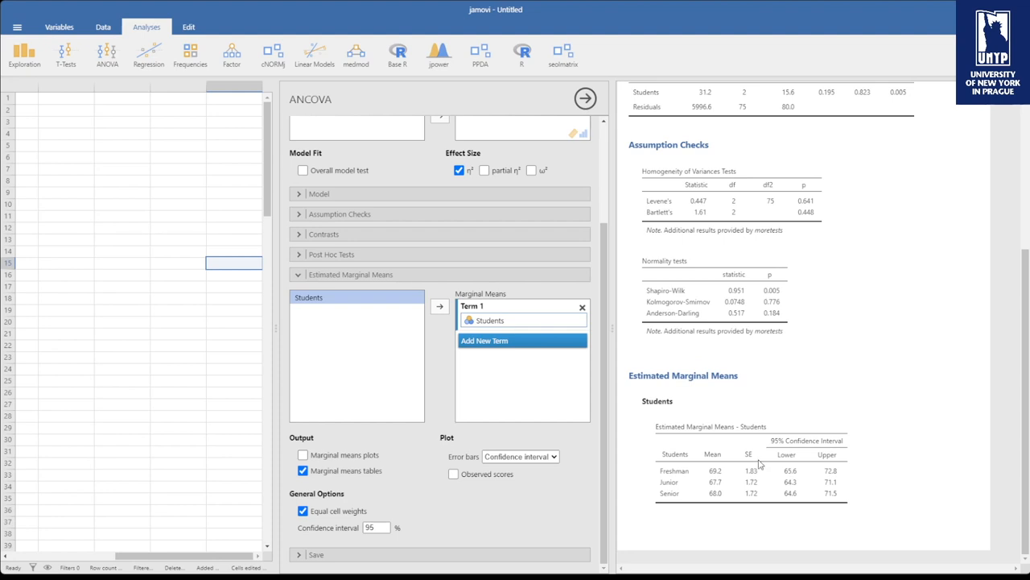
pyautogui.moveTo(921, 273)
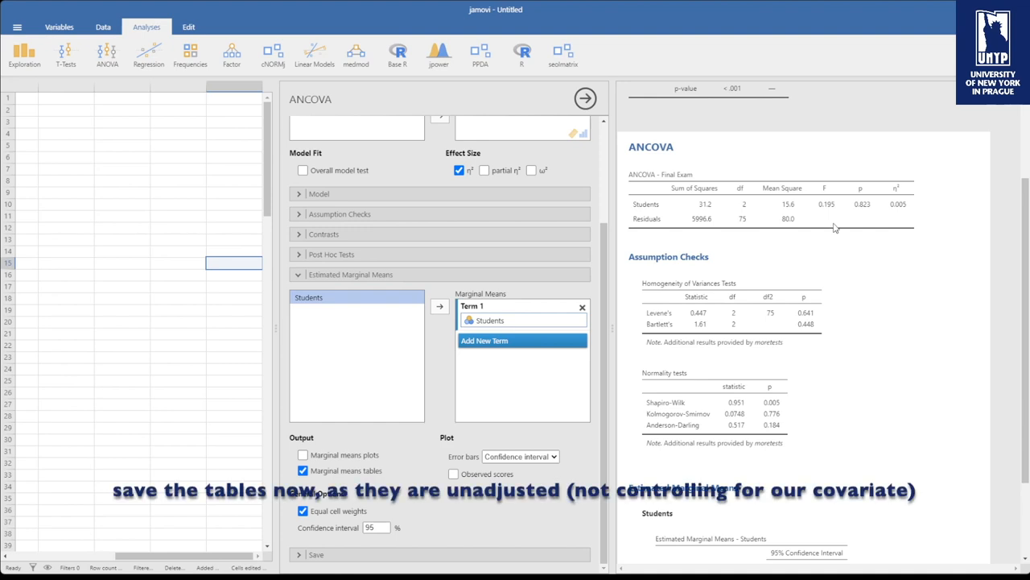
pyautogui.scroll(-3)
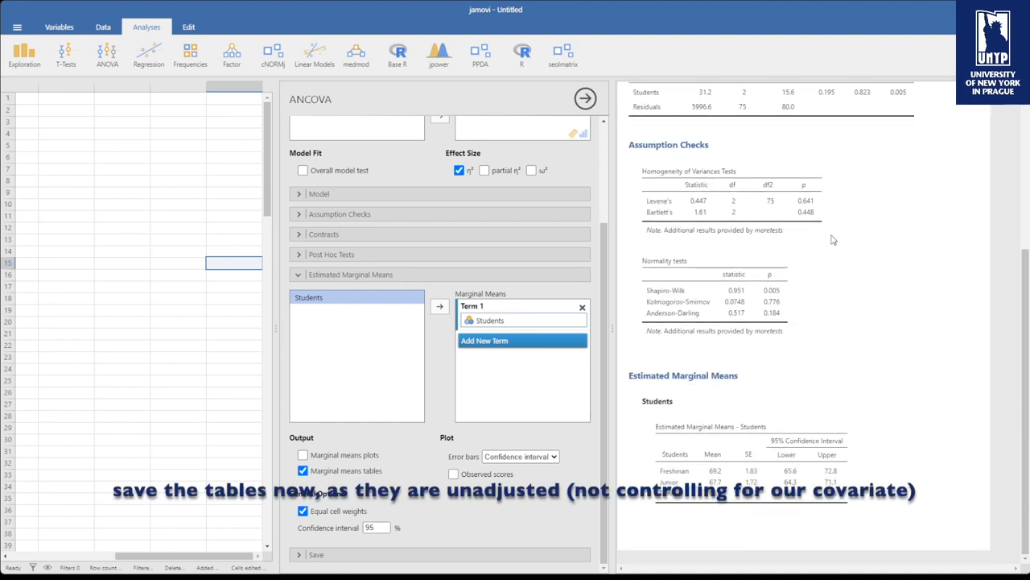
pyautogui.moveTo(781, 283)
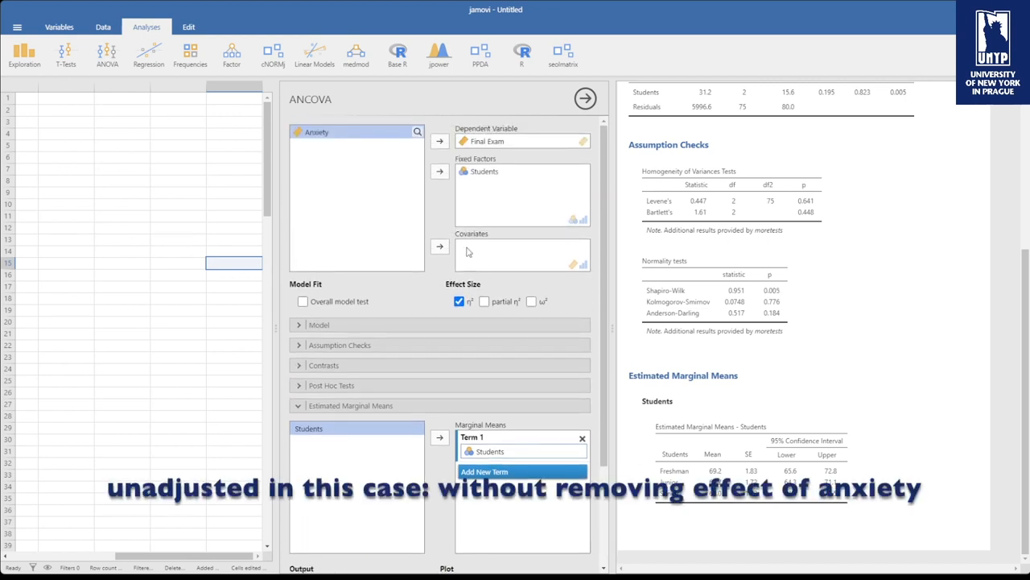
pyautogui.moveTo(499, 248)
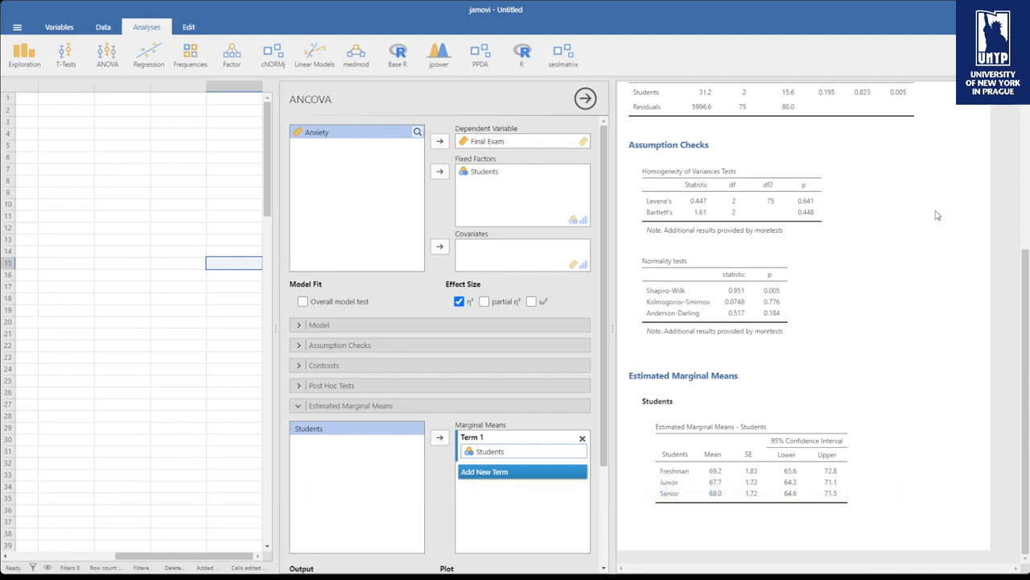
pyautogui.moveTo(627, 236)
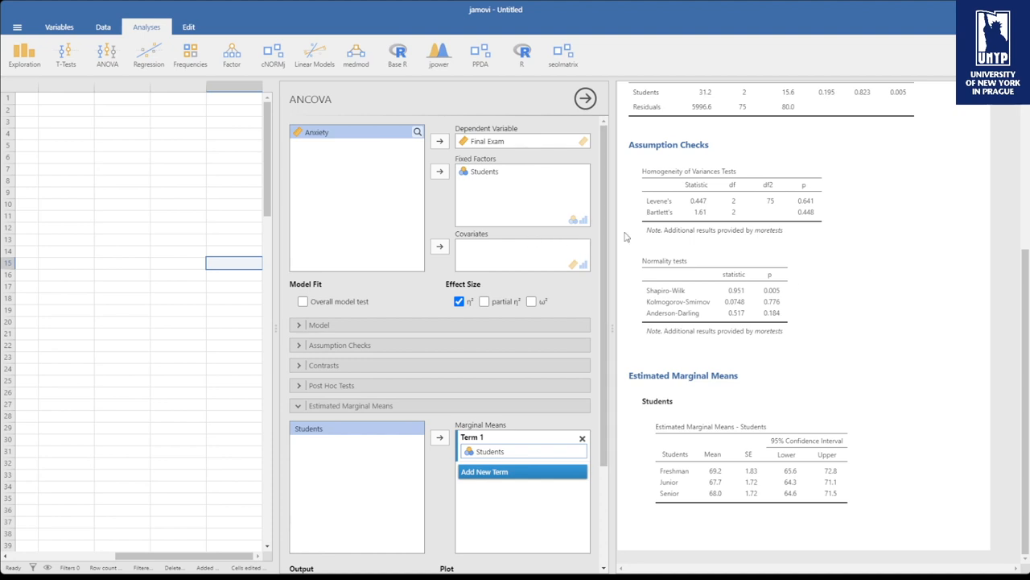
pyautogui.moveTo(422, 256)
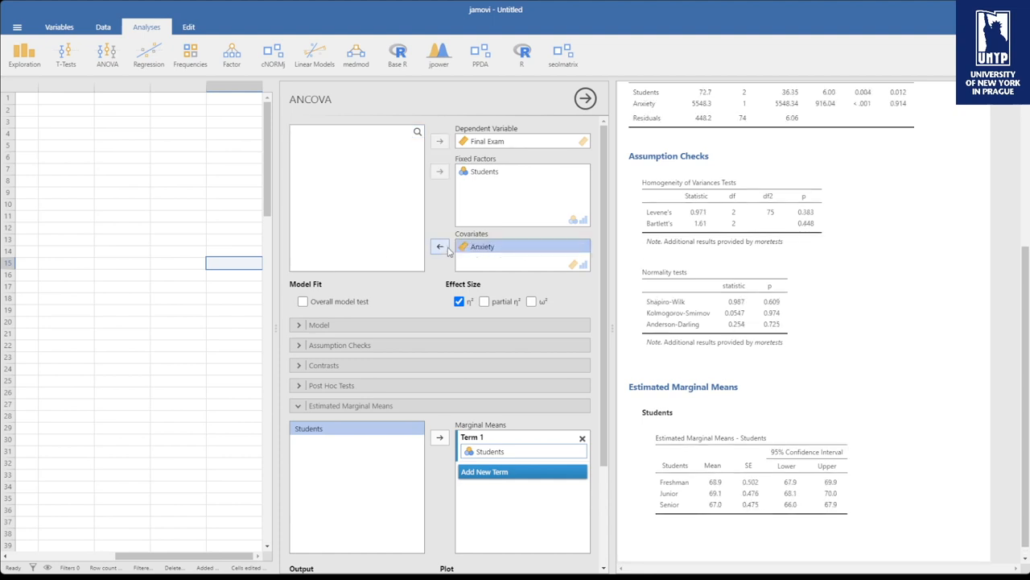
pyautogui.click(439, 247)
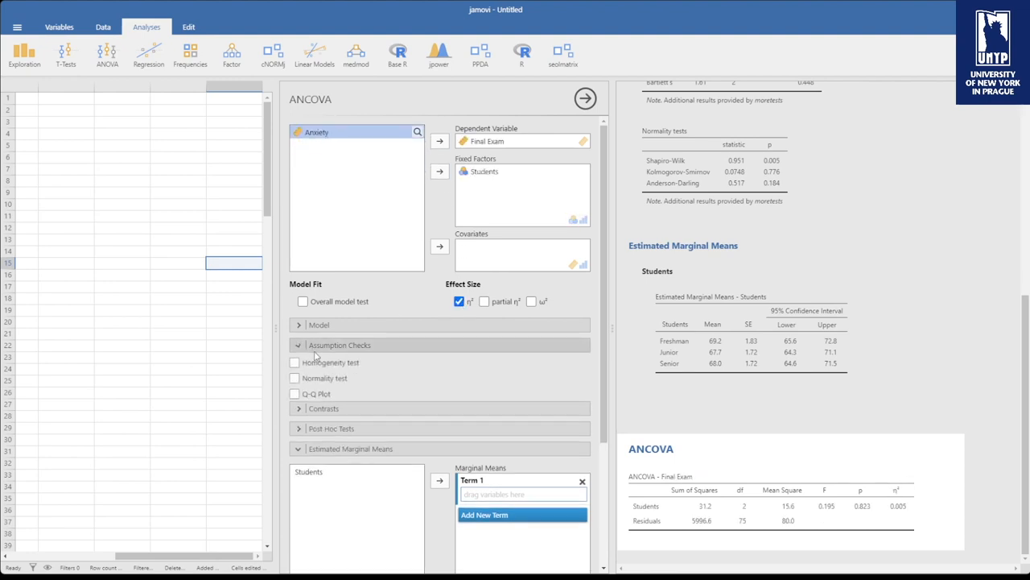
pyautogui.click(339, 344)
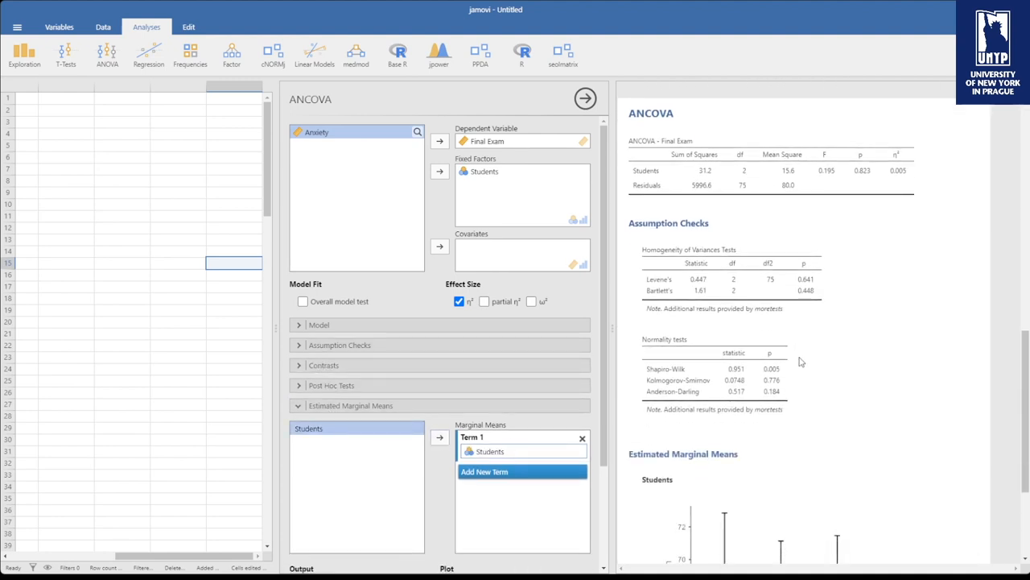
pyautogui.scroll(-3)
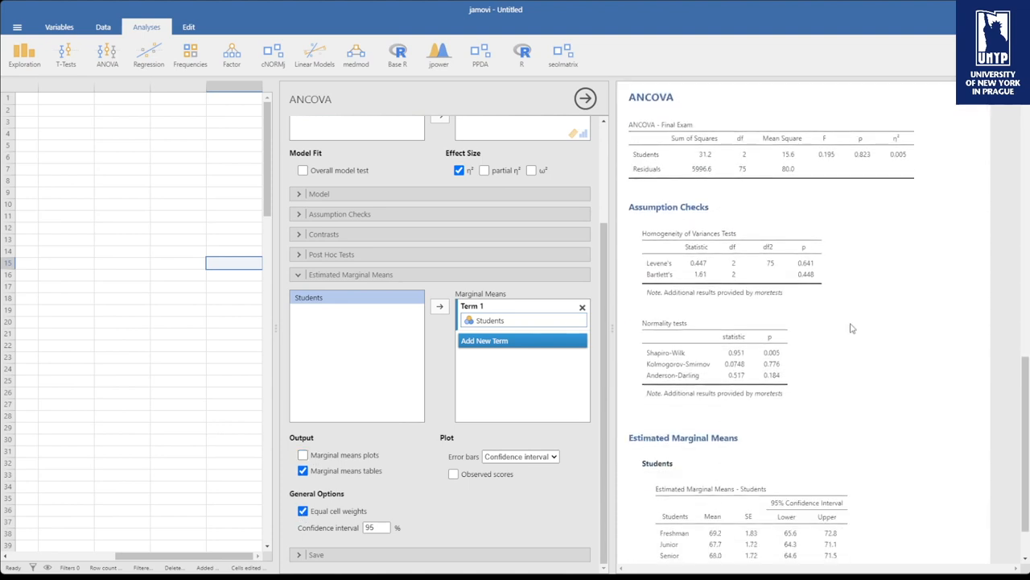
pyautogui.scroll(-3)
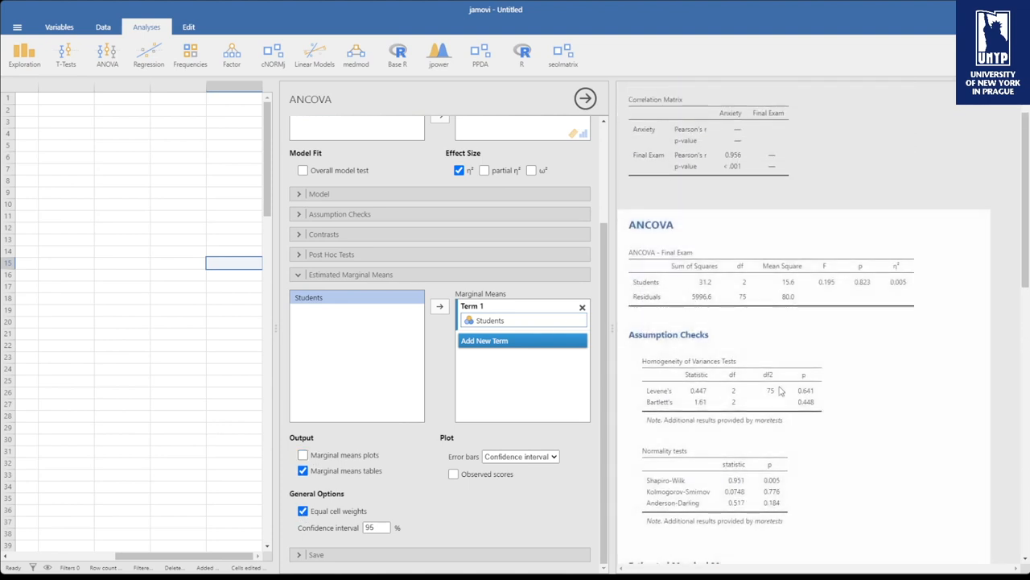
pyautogui.scroll(-3)
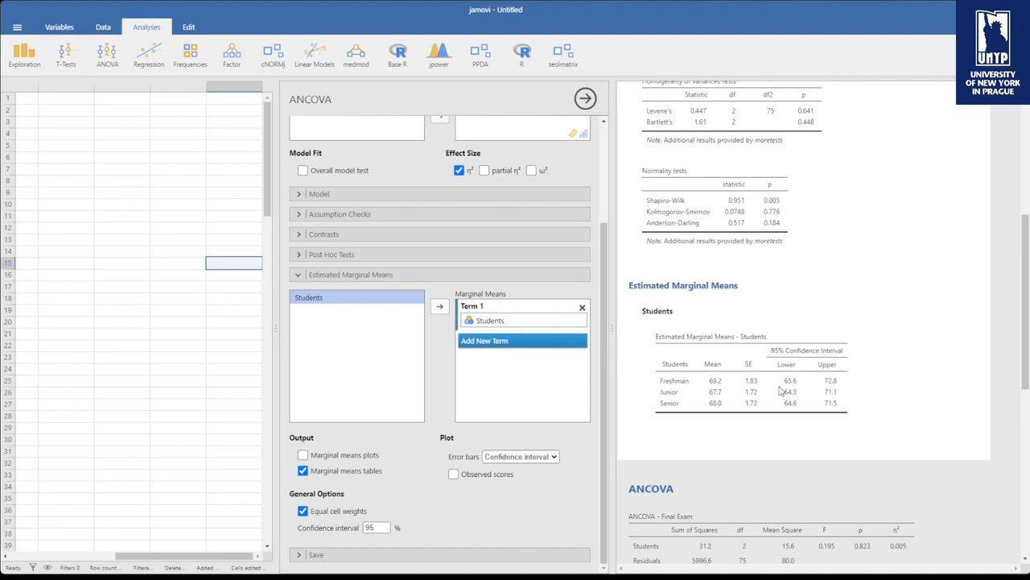
pyautogui.moveTo(869, 301)
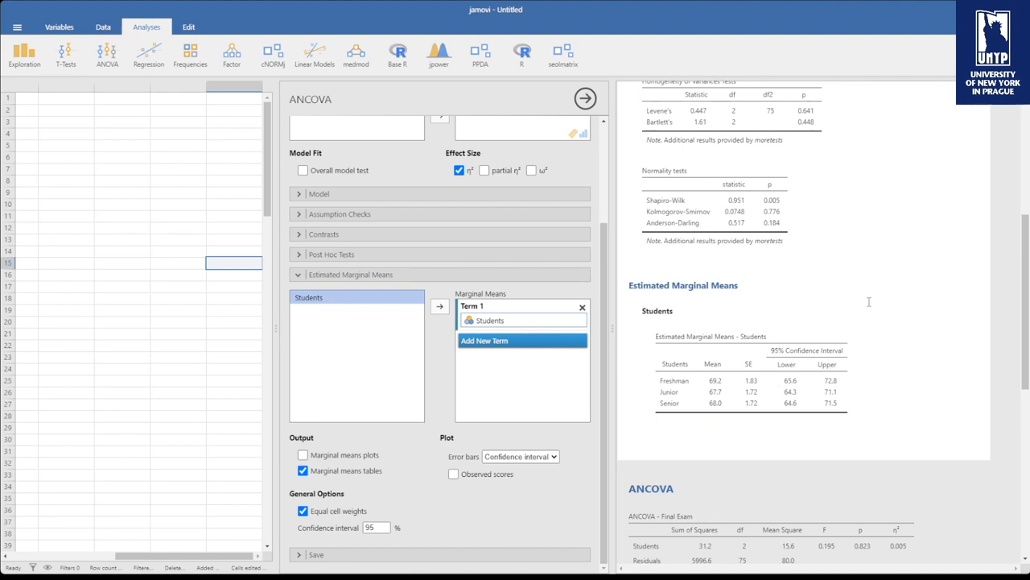
pyautogui.scroll(-3)
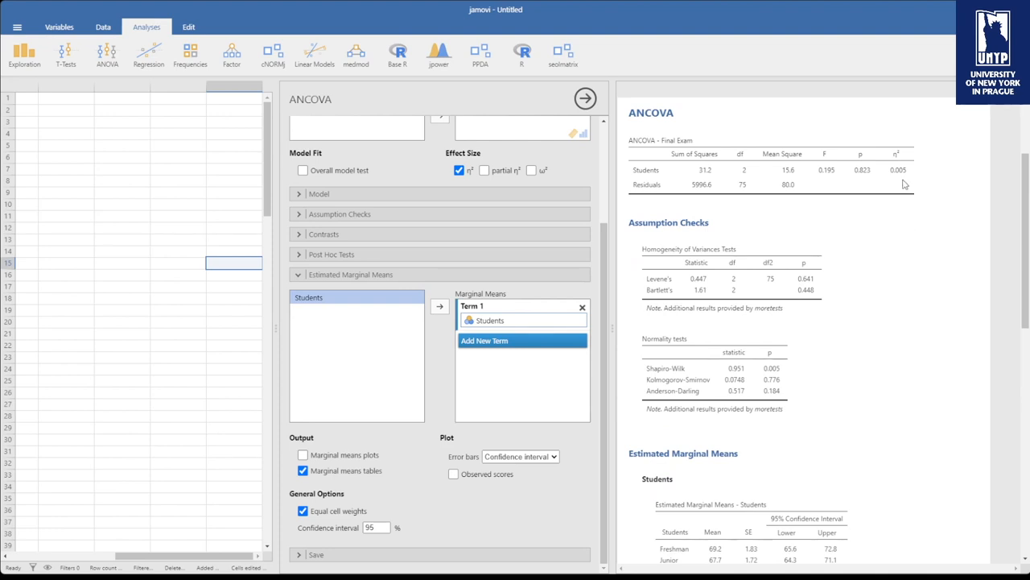
pyautogui.moveTo(879, 181)
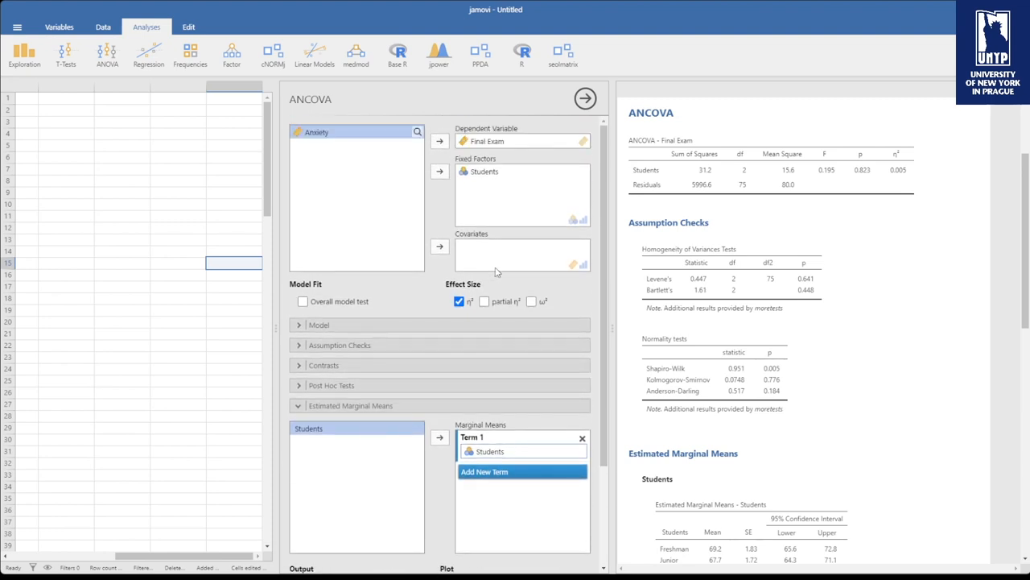
pyautogui.moveTo(452, 261)
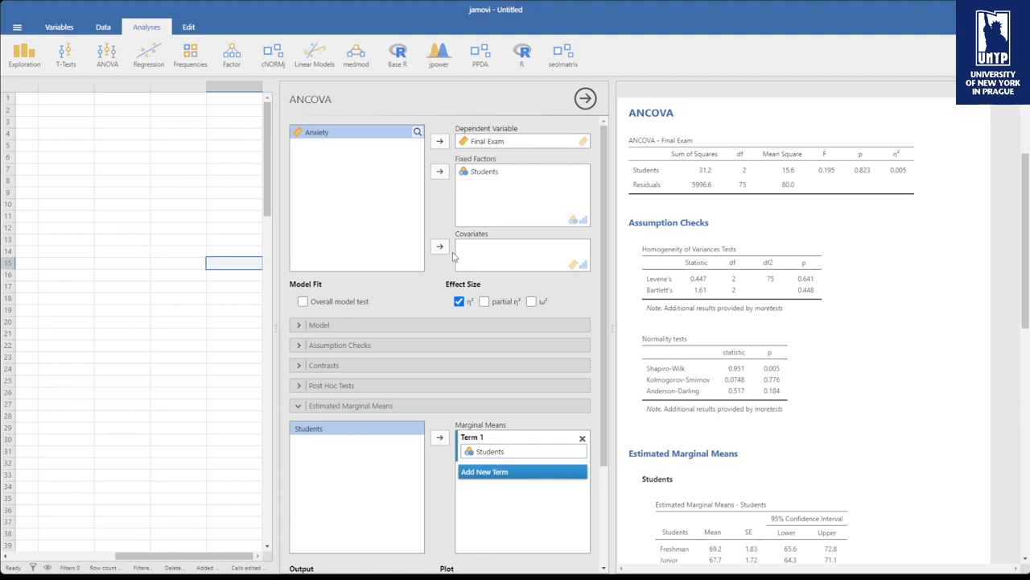
# Step: Move Anxiety into Covariates, removing and re-adding it once to compare the Students effect
pyautogui.click(439, 245)
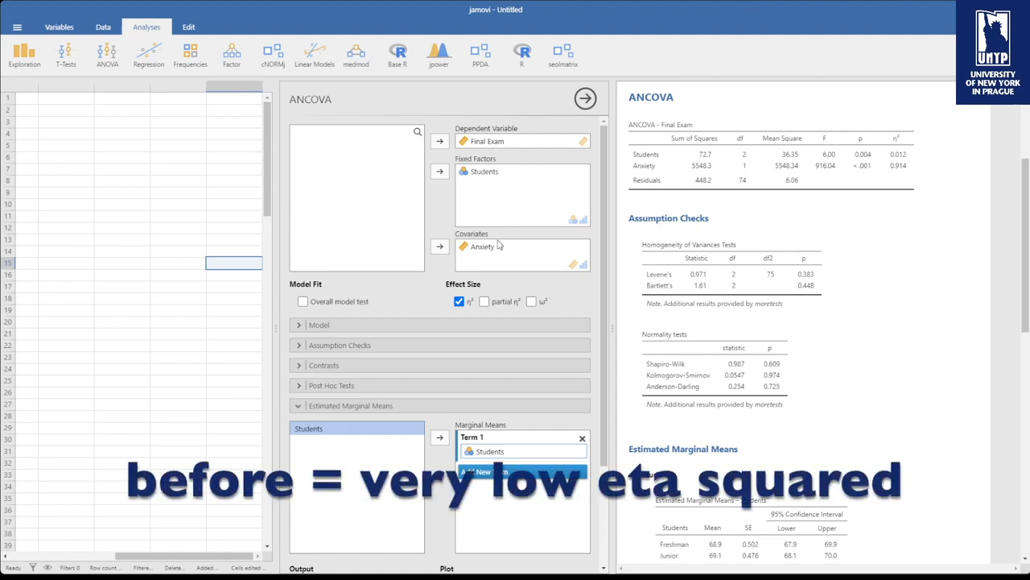
pyautogui.click(439, 244)
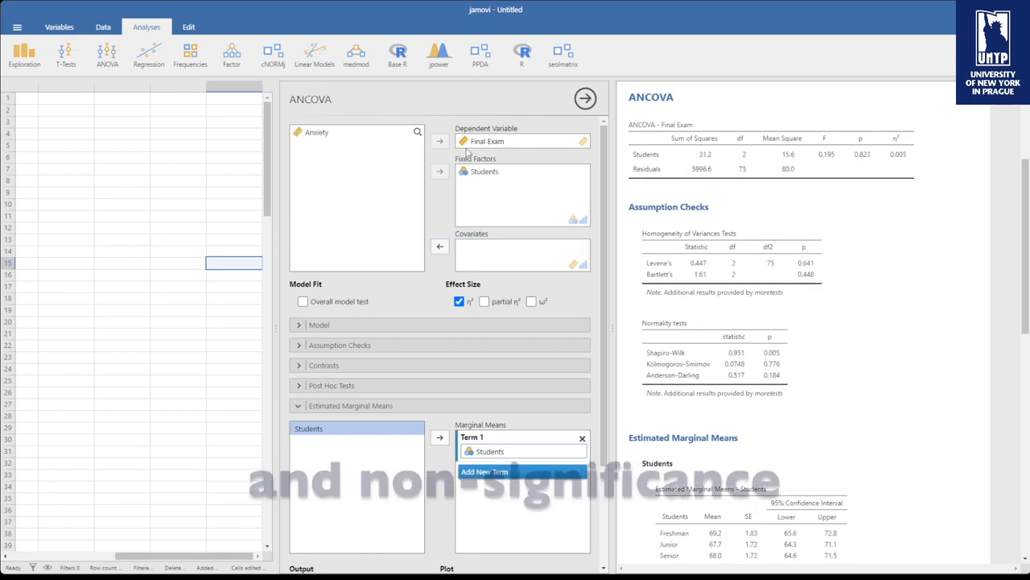
pyautogui.click(439, 245)
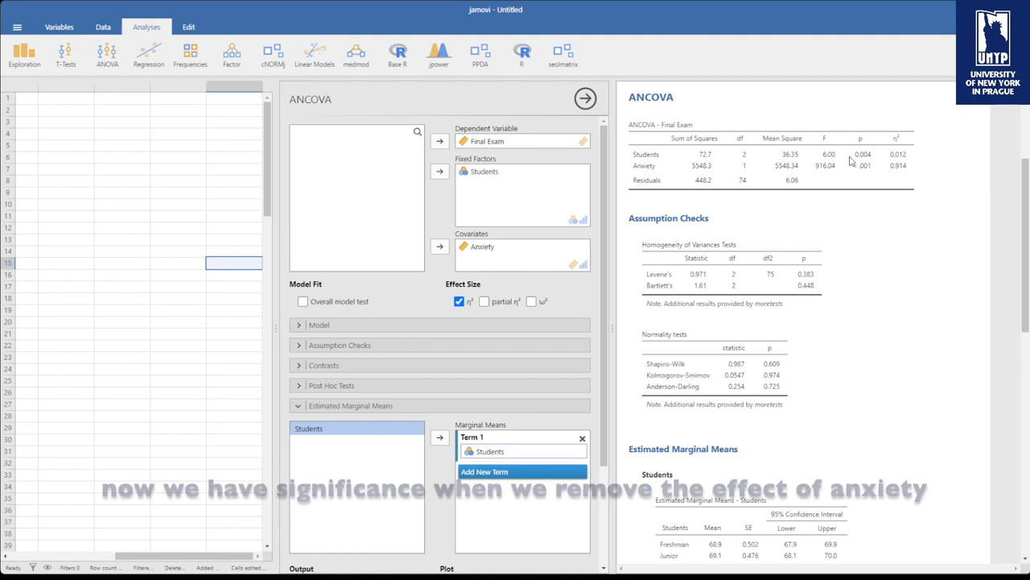
pyautogui.moveTo(520, 259)
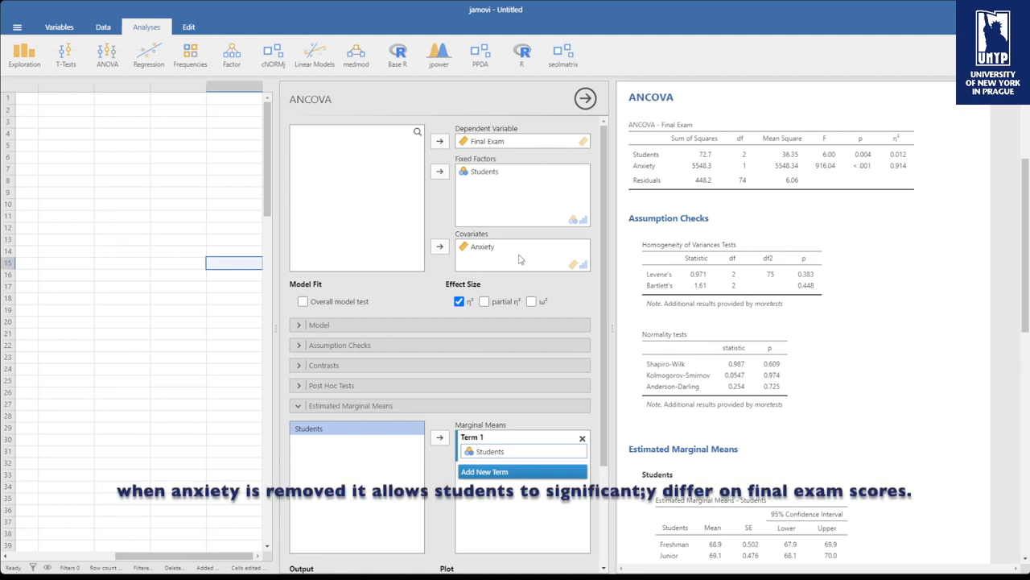
pyautogui.moveTo(518, 251)
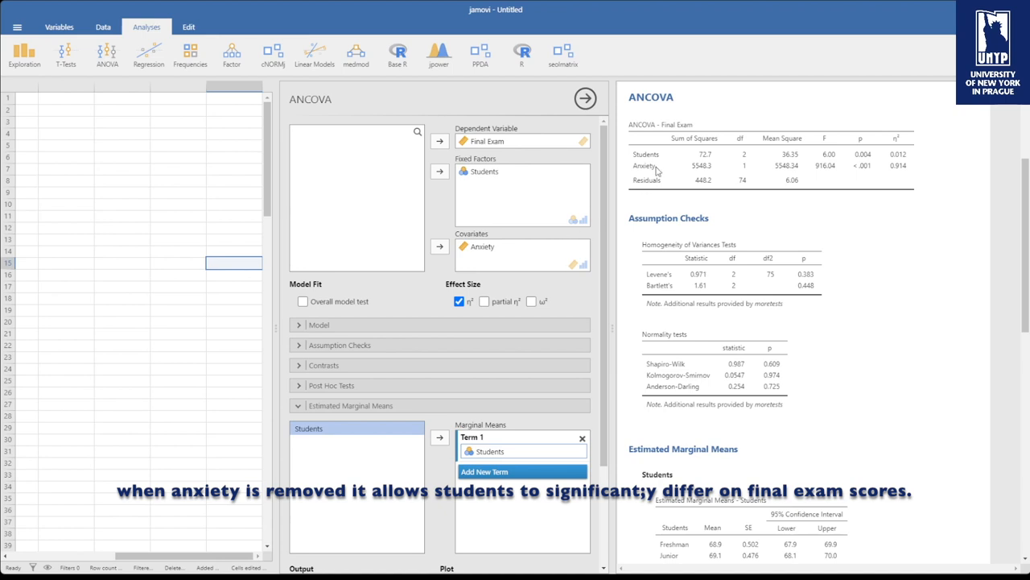
pyautogui.moveTo(708, 165)
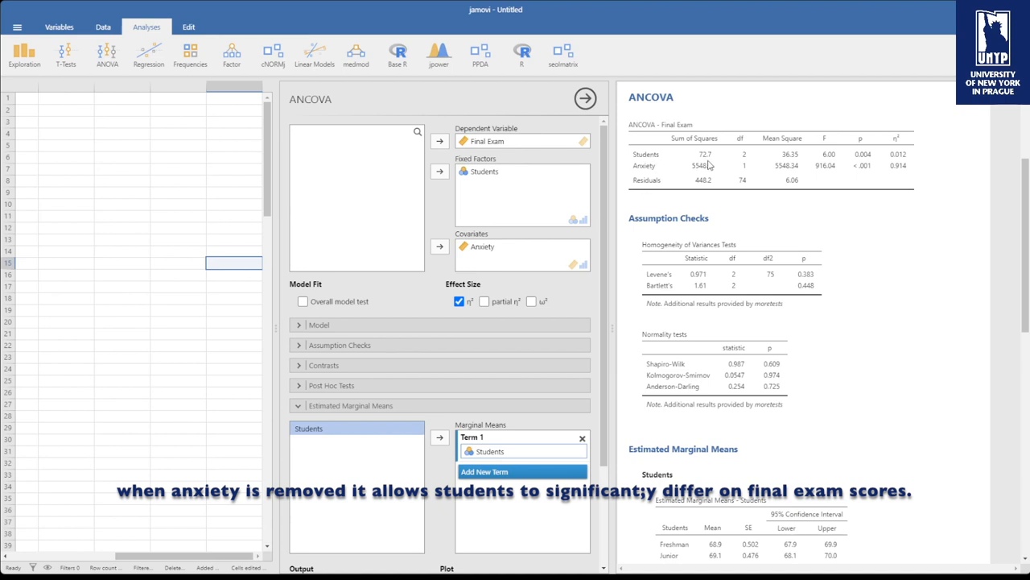
pyautogui.moveTo(712, 187)
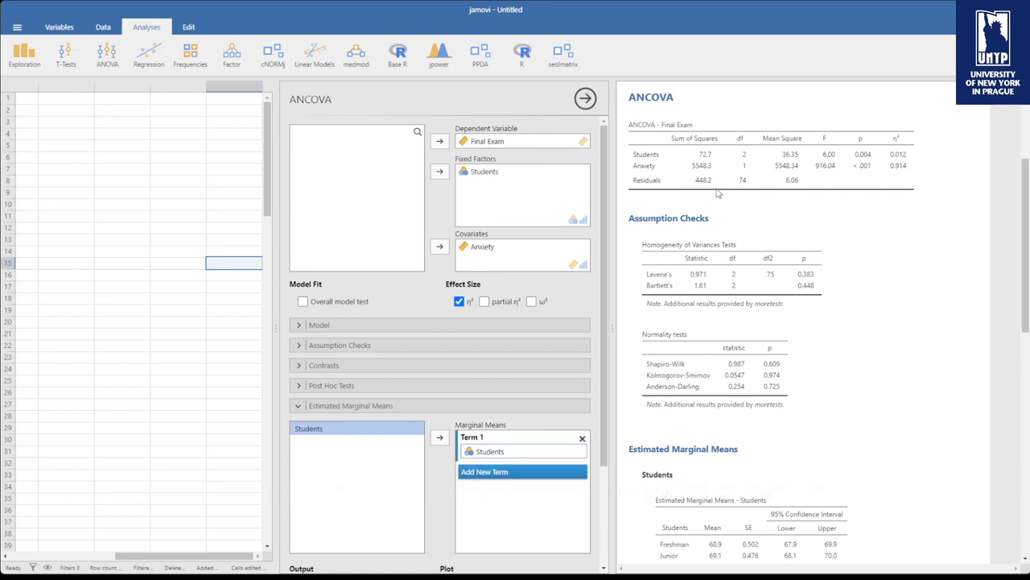
pyautogui.moveTo(654, 172)
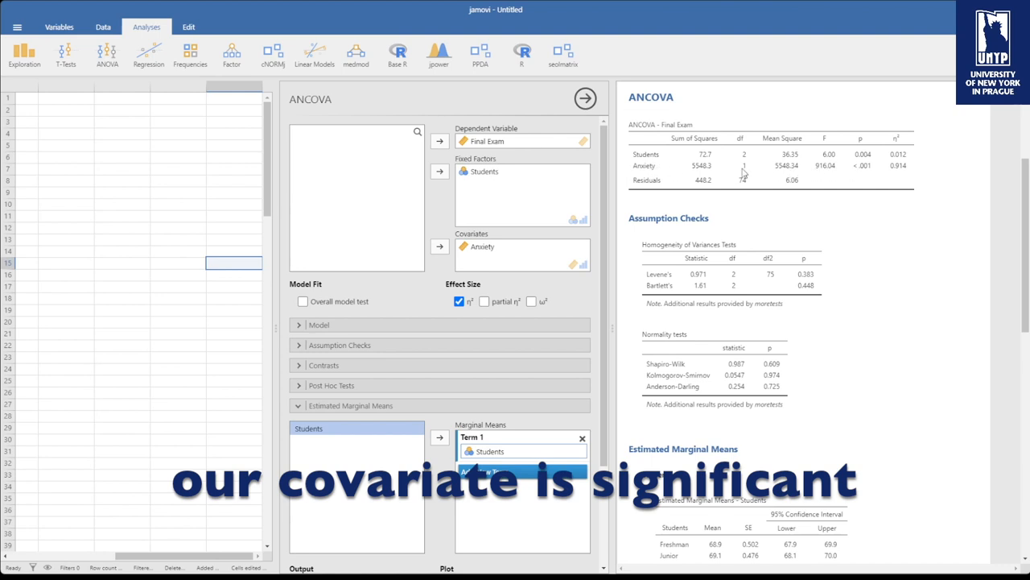
pyautogui.moveTo(862, 176)
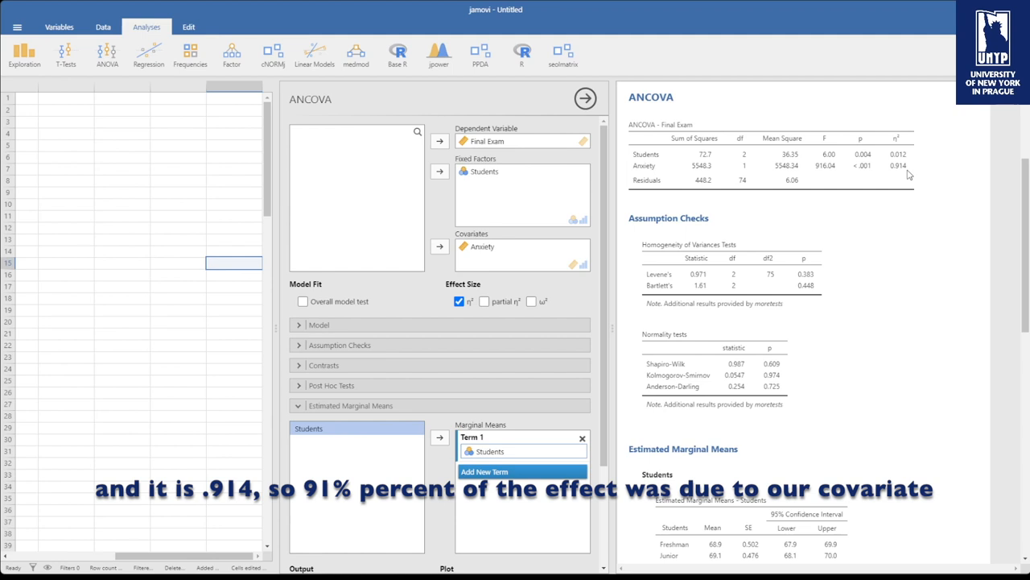
pyautogui.moveTo(905, 174)
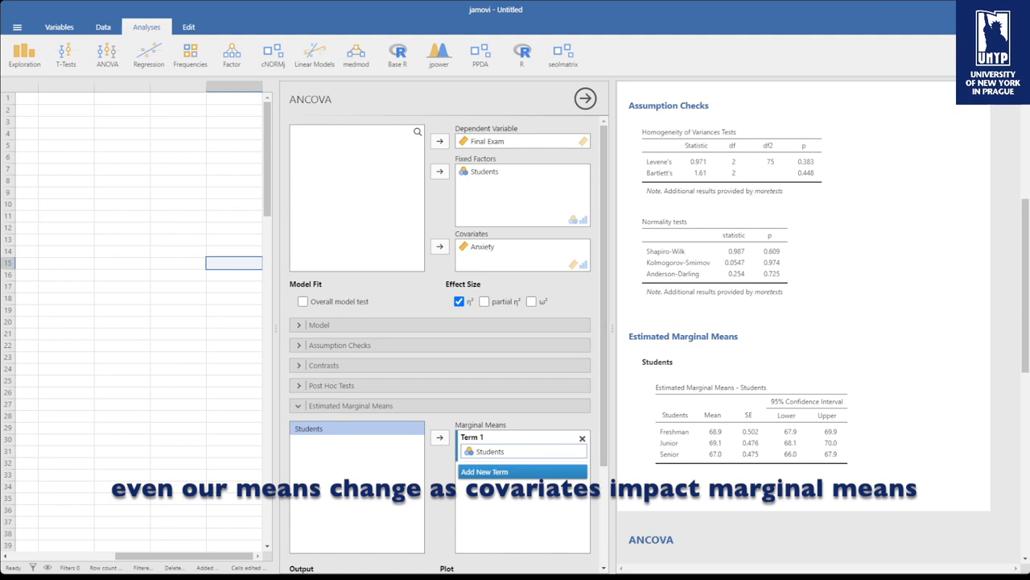
pyautogui.moveTo(692, 352)
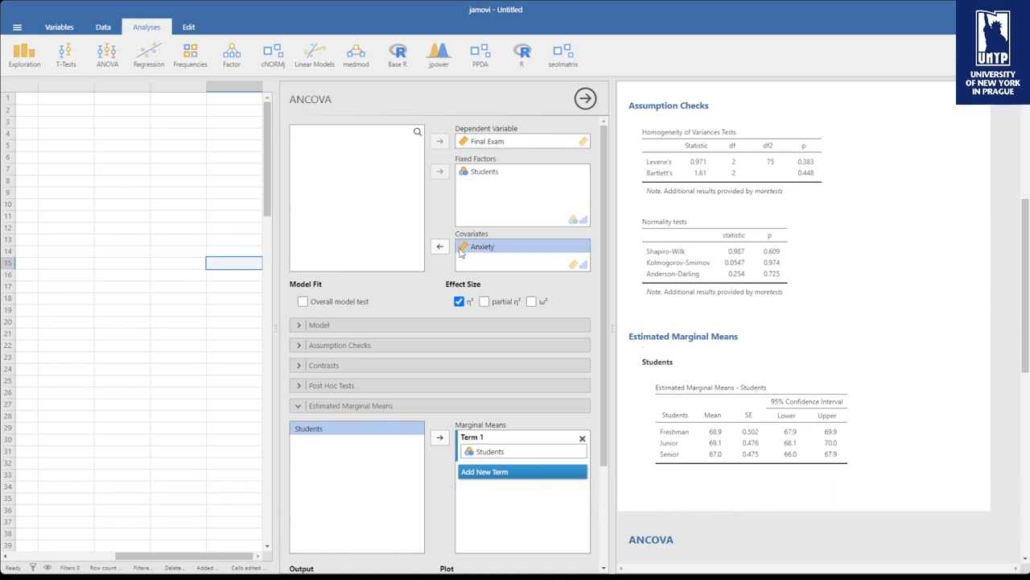
pyautogui.click(439, 246)
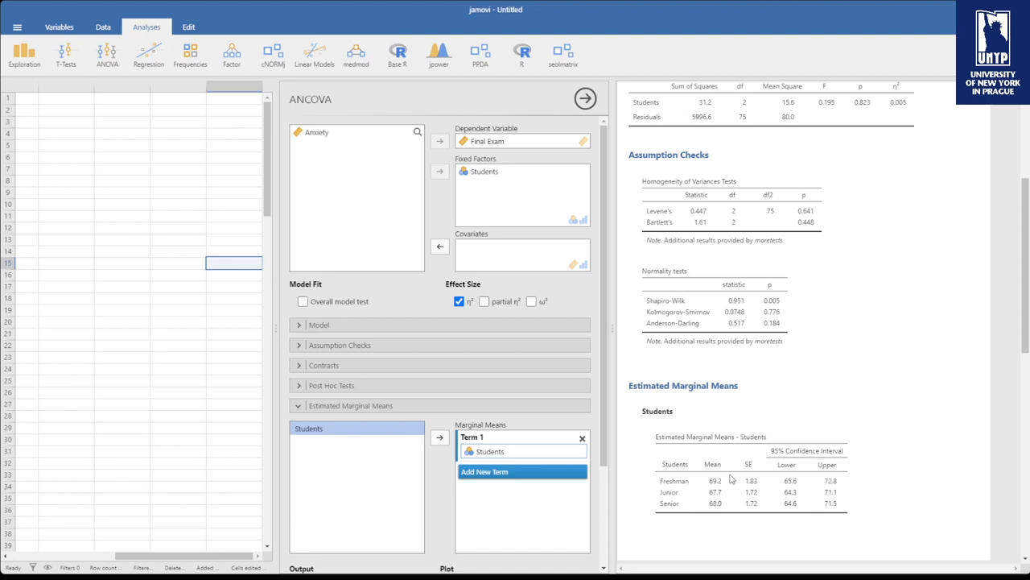
pyautogui.moveTo(322, 139)
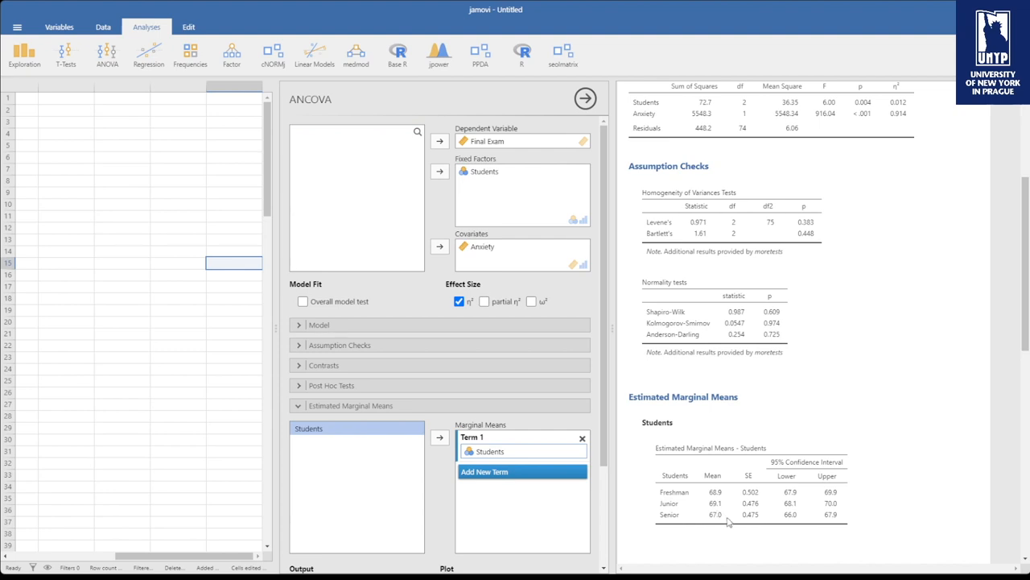
pyautogui.moveTo(742, 422)
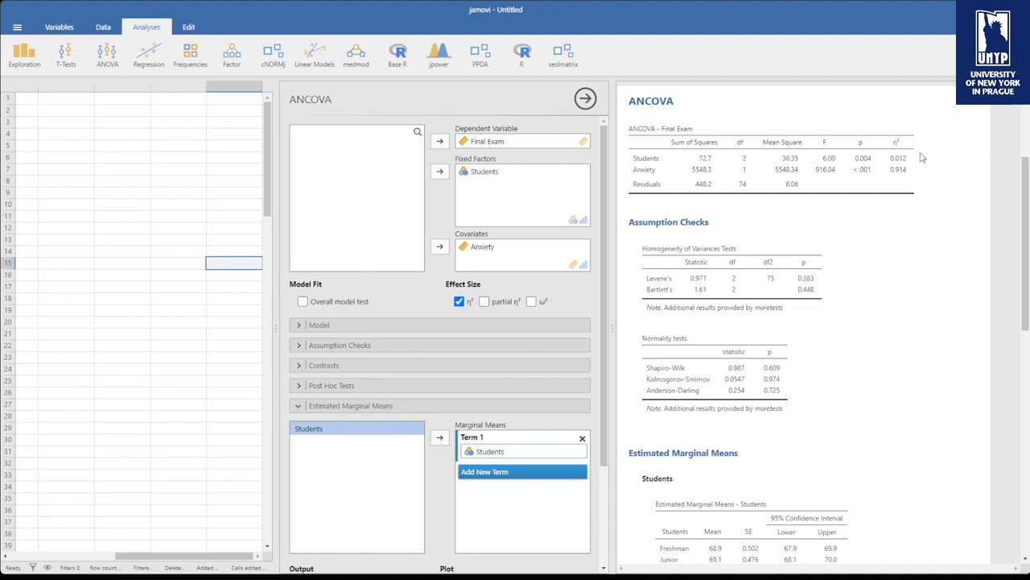
pyautogui.moveTo(903, 167)
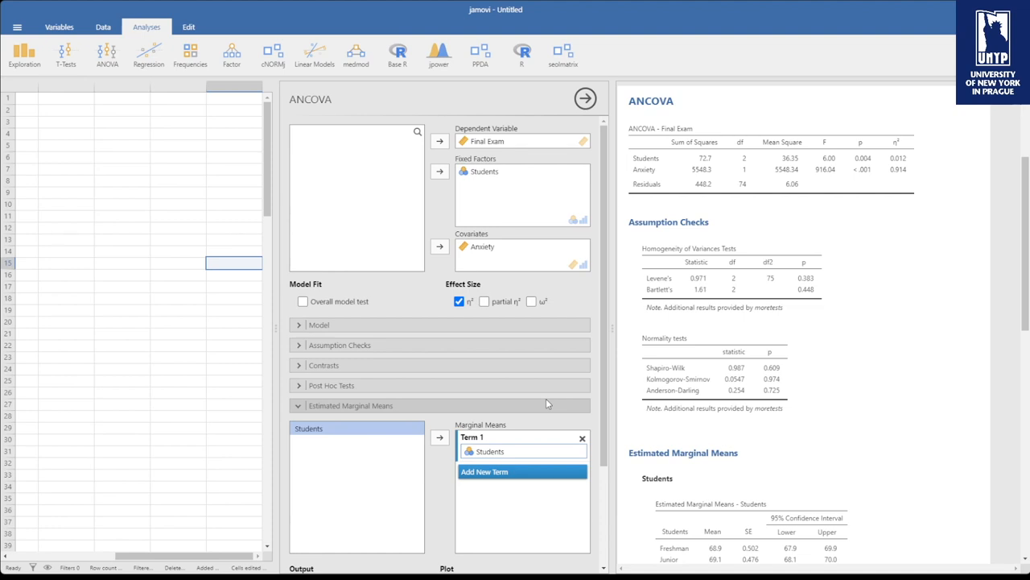
pyautogui.moveTo(892, 96)
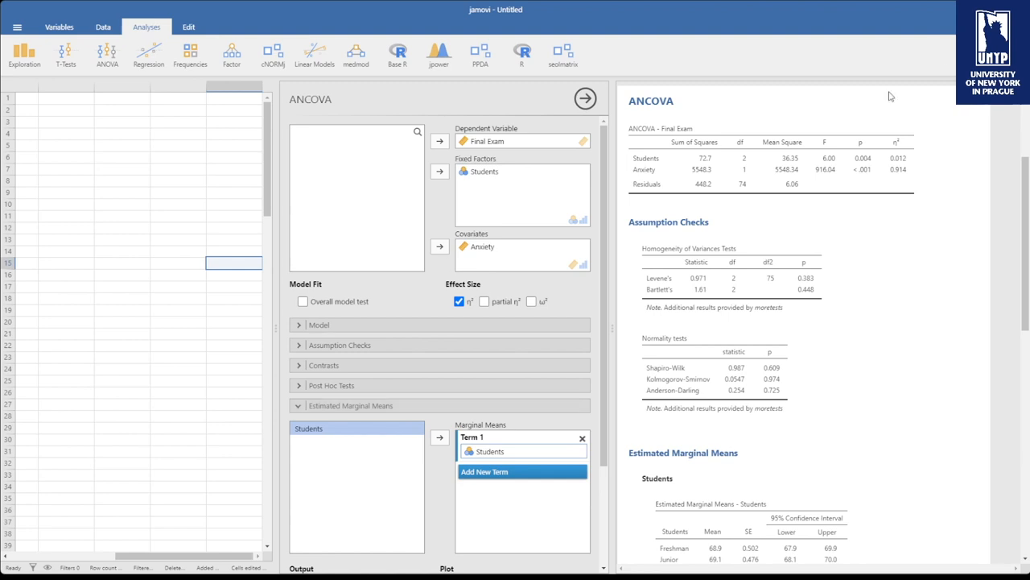
pyautogui.moveTo(856, 187)
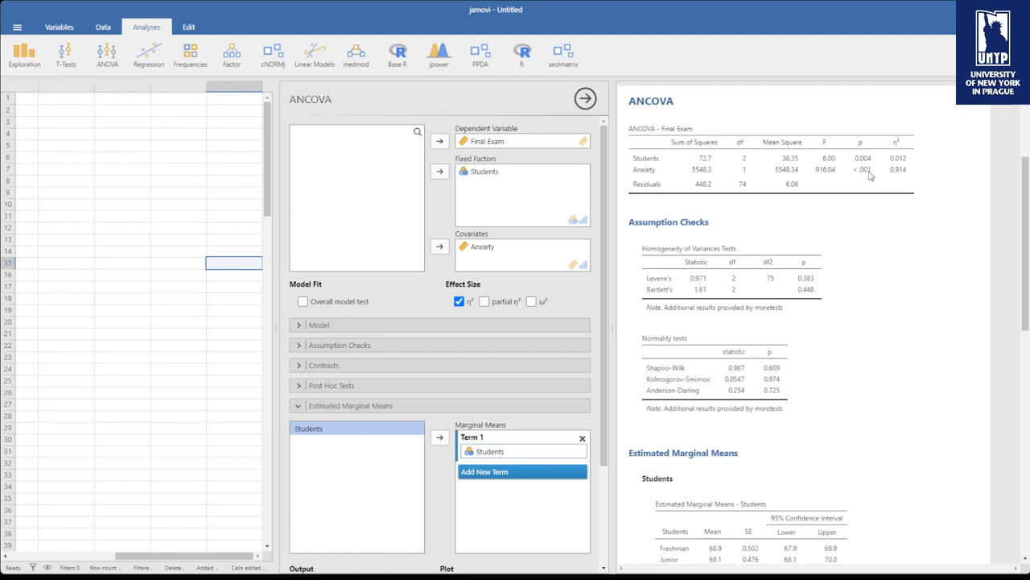
pyautogui.moveTo(864, 173)
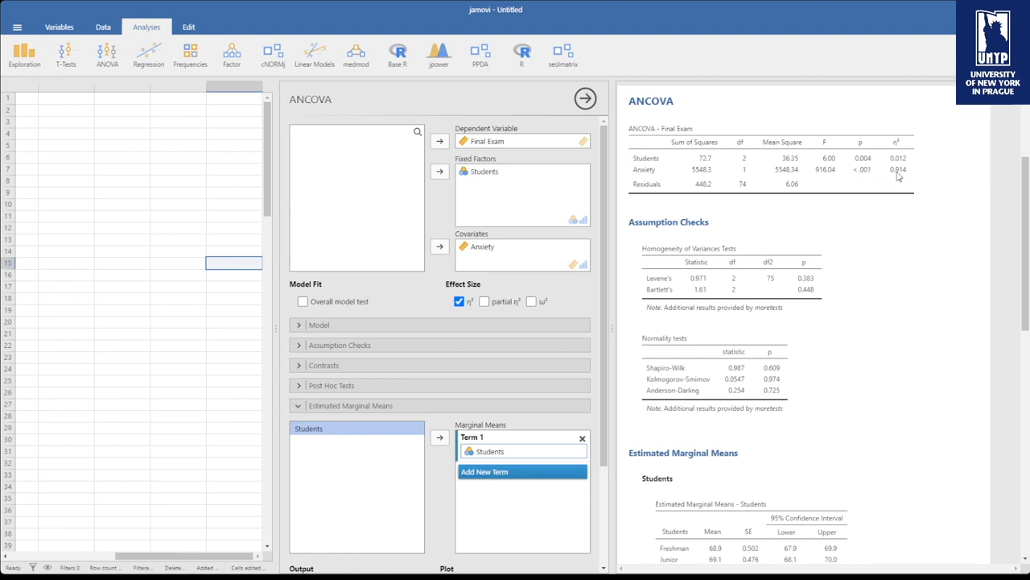
pyautogui.scroll(-3)
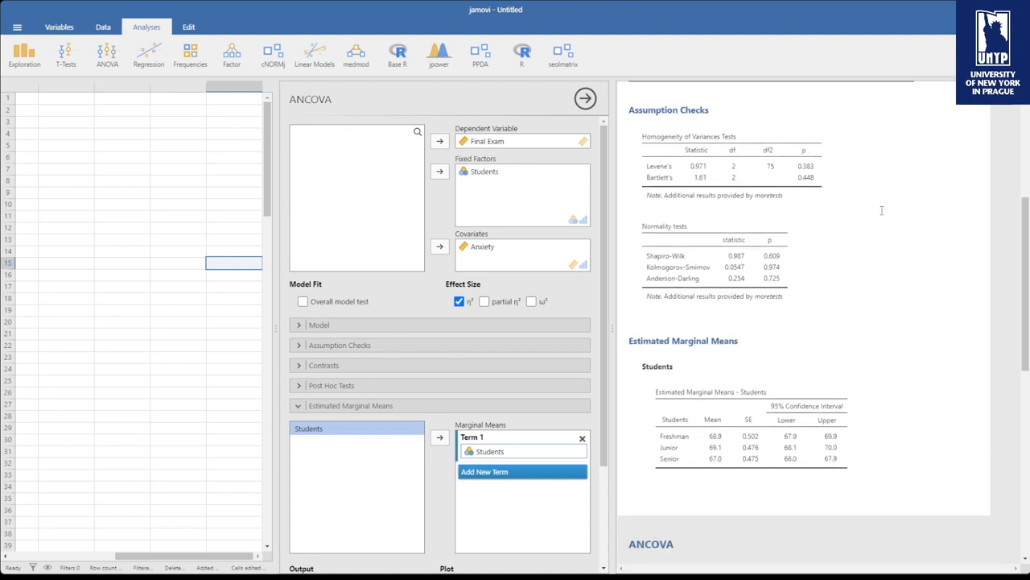